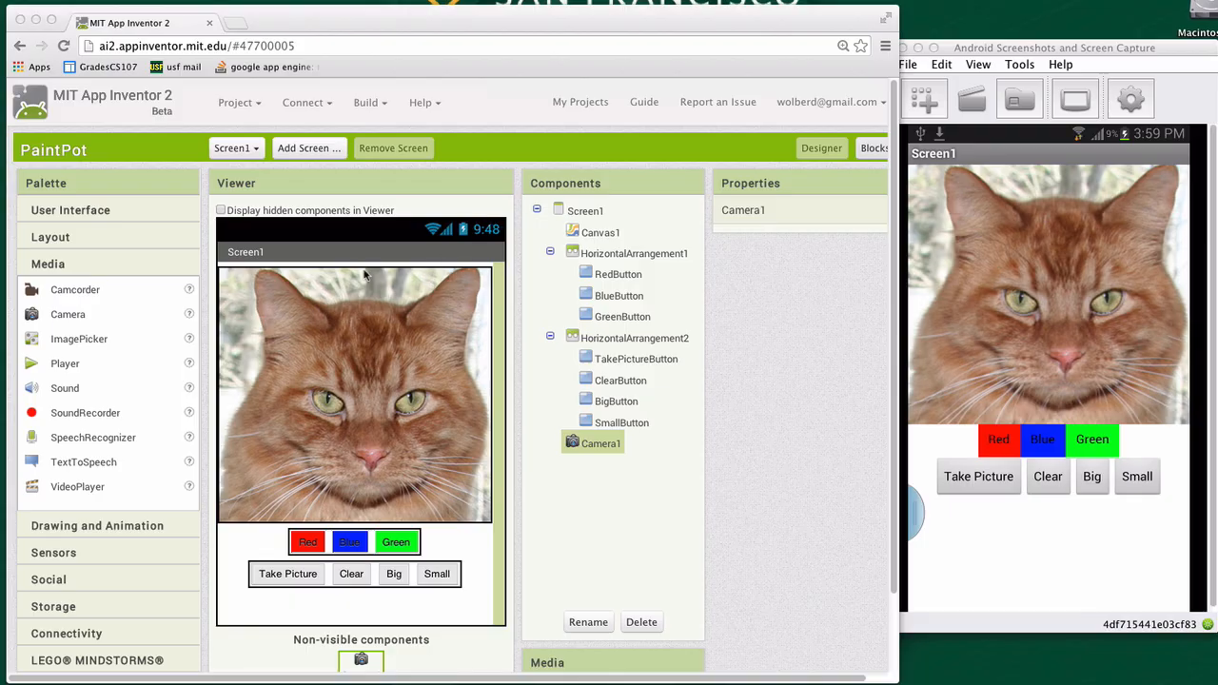
mouse_move(339, 263)
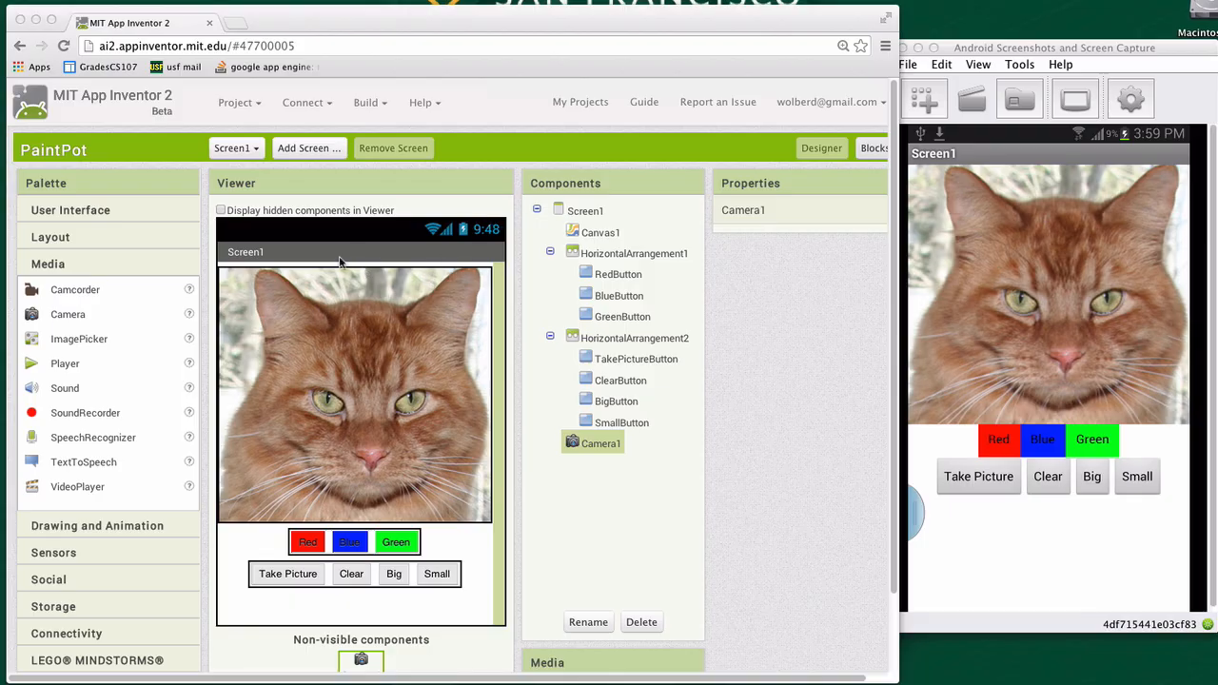
mouse_move(426, 422)
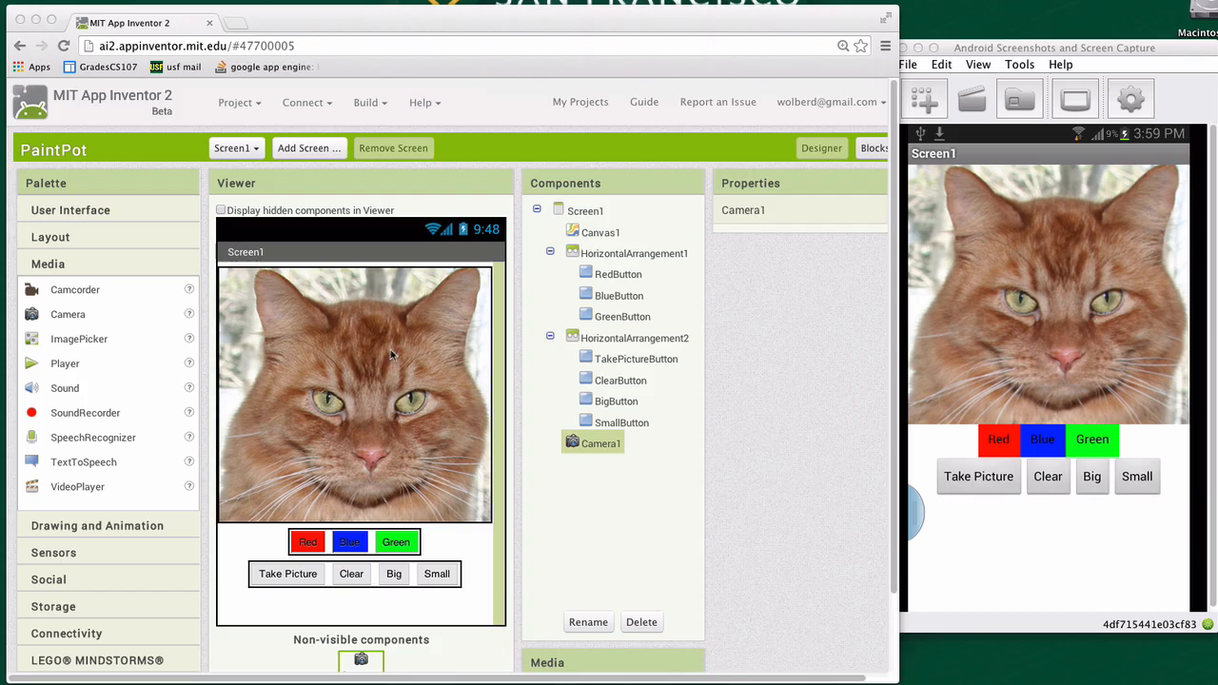
mouse_move(757, 259)
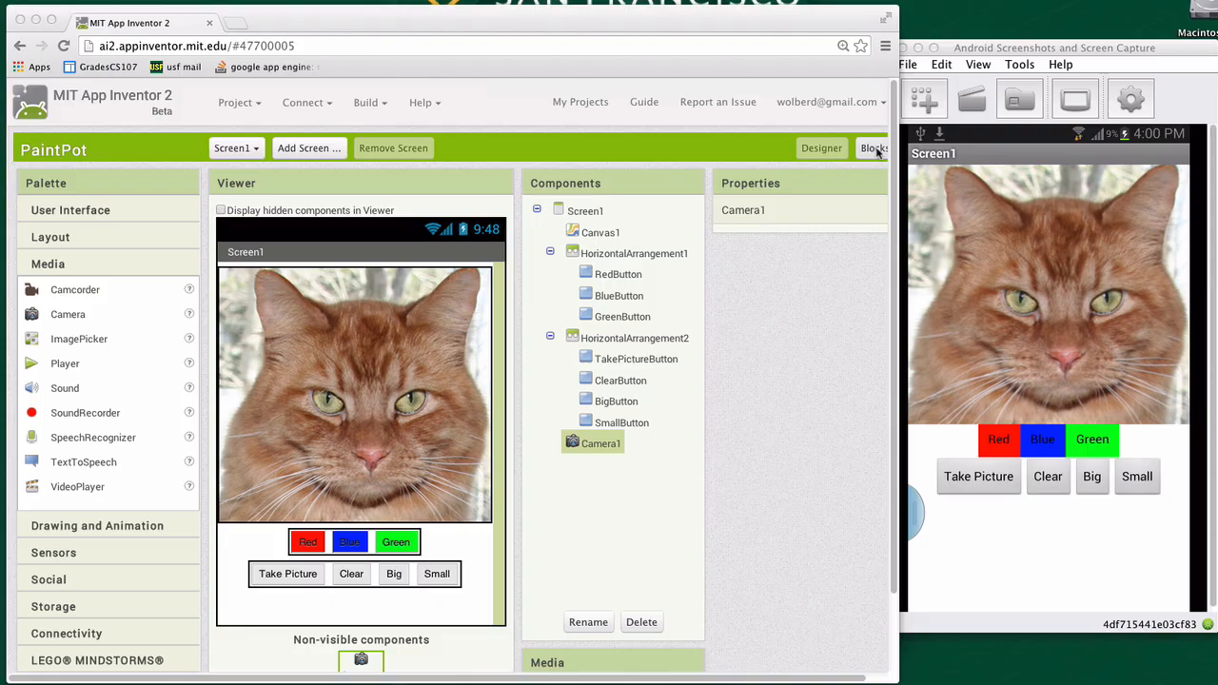
Place an empty 'when Canvas1.Touched' event handler in the PaintPot blocks workspace
left_click(855, 149)
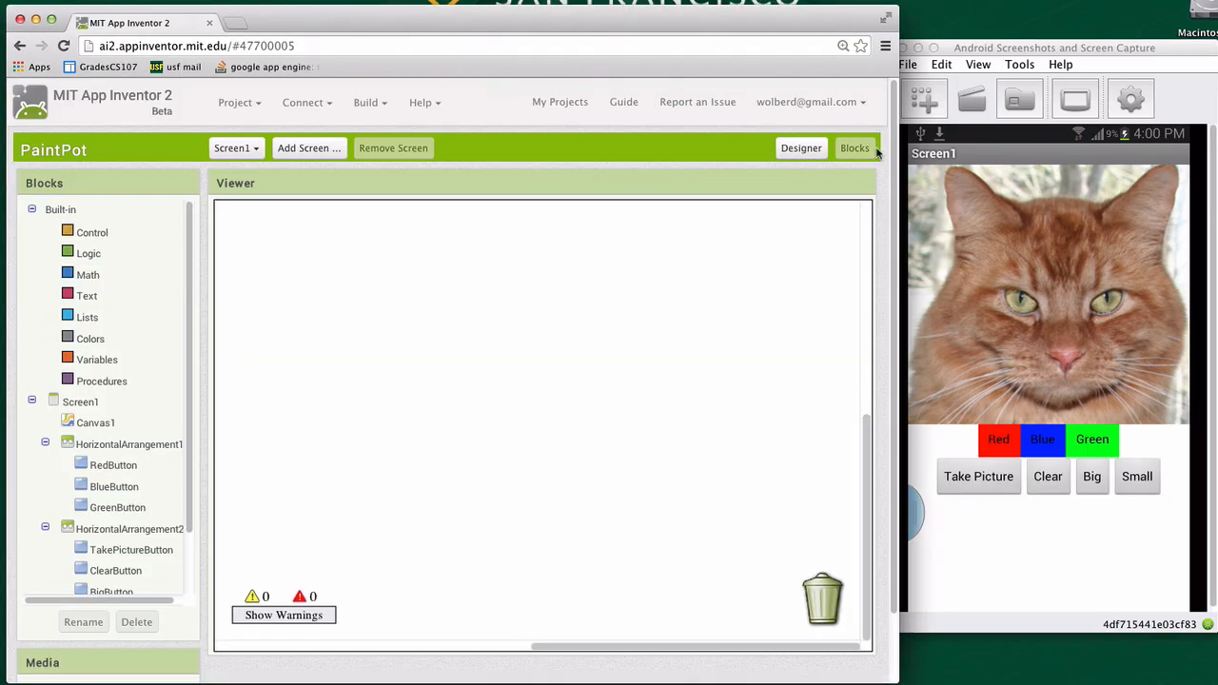
mouse_move(356, 367)
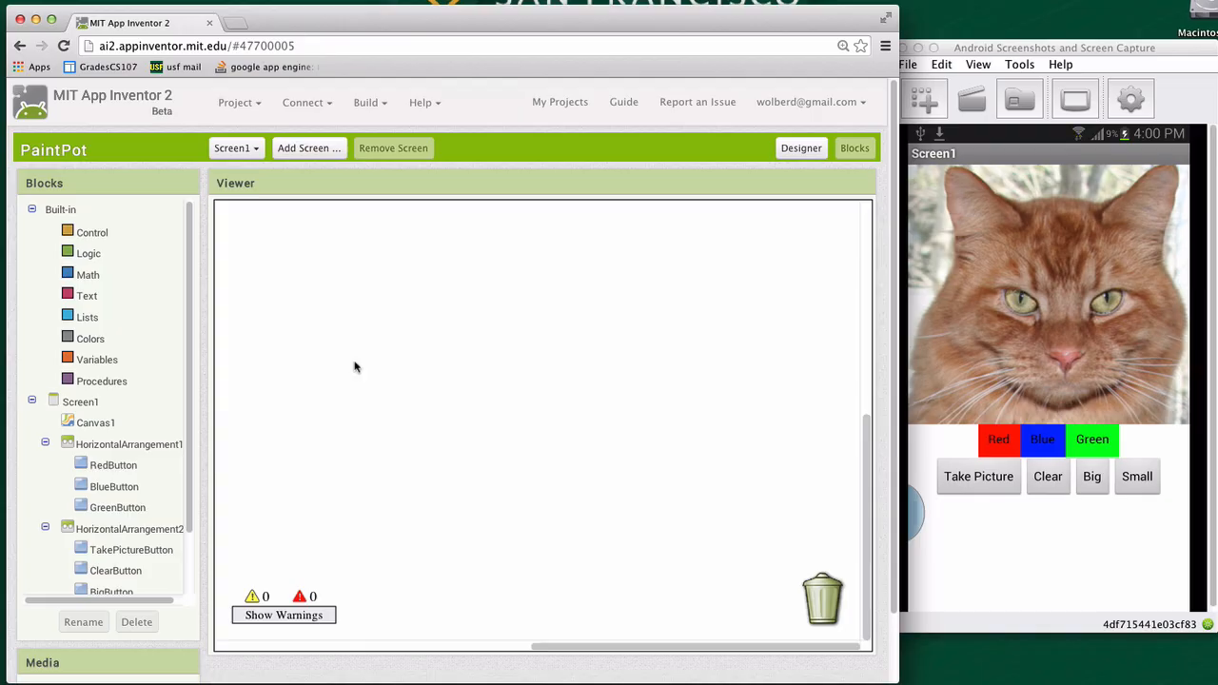
mouse_move(289, 373)
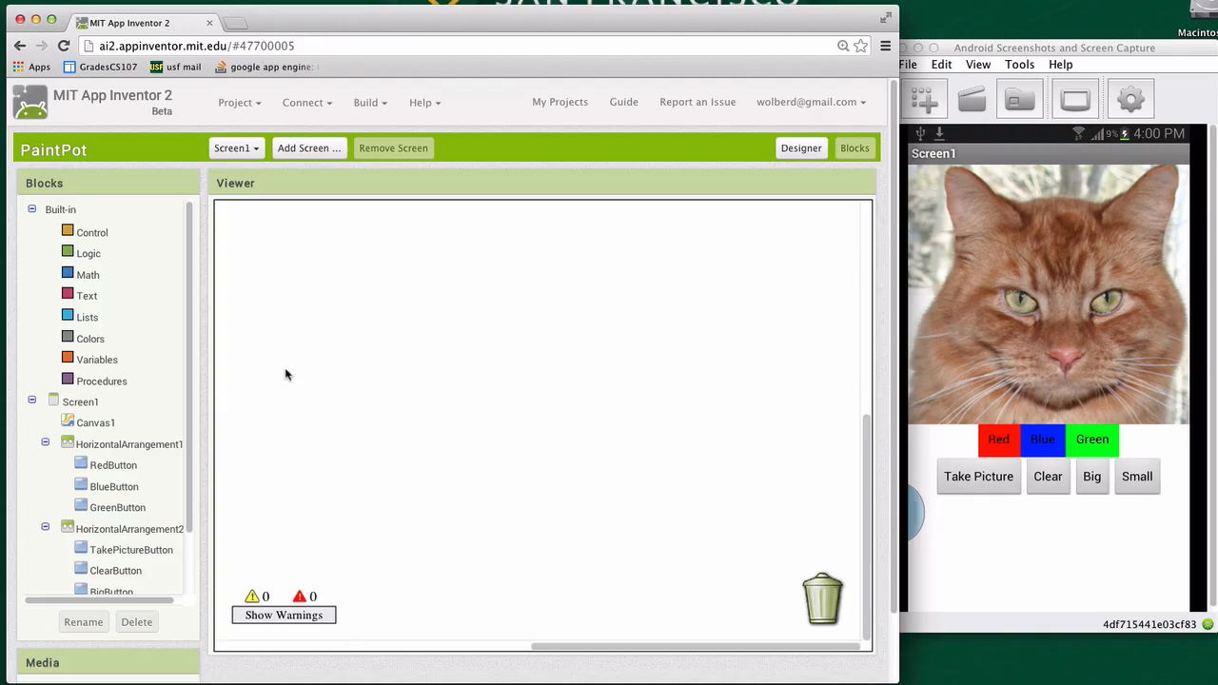
mouse_move(133, 423)
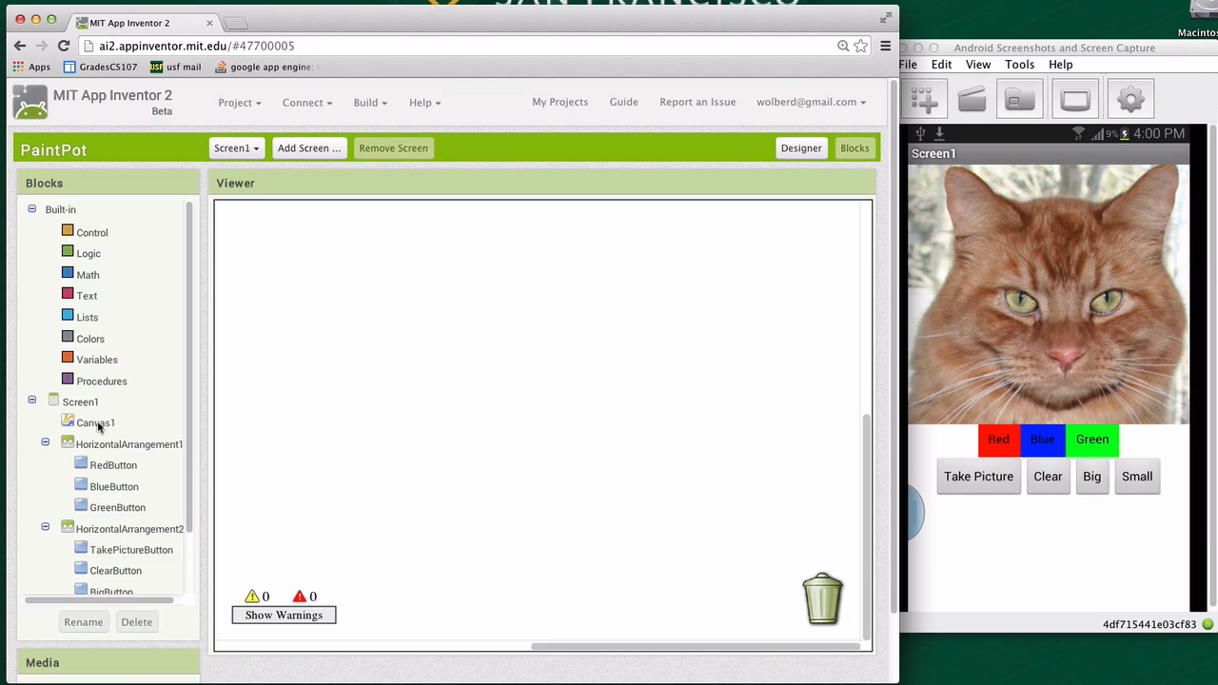
left_click(96, 422)
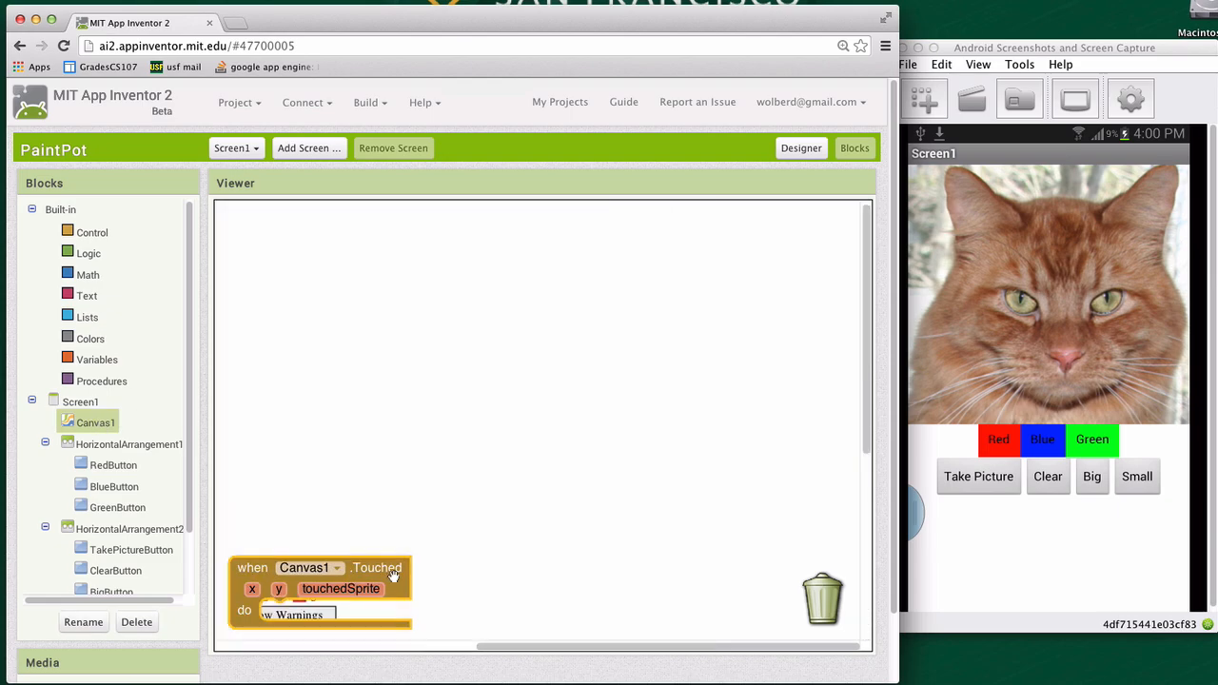
left_click_drag(320, 581, 385, 314)
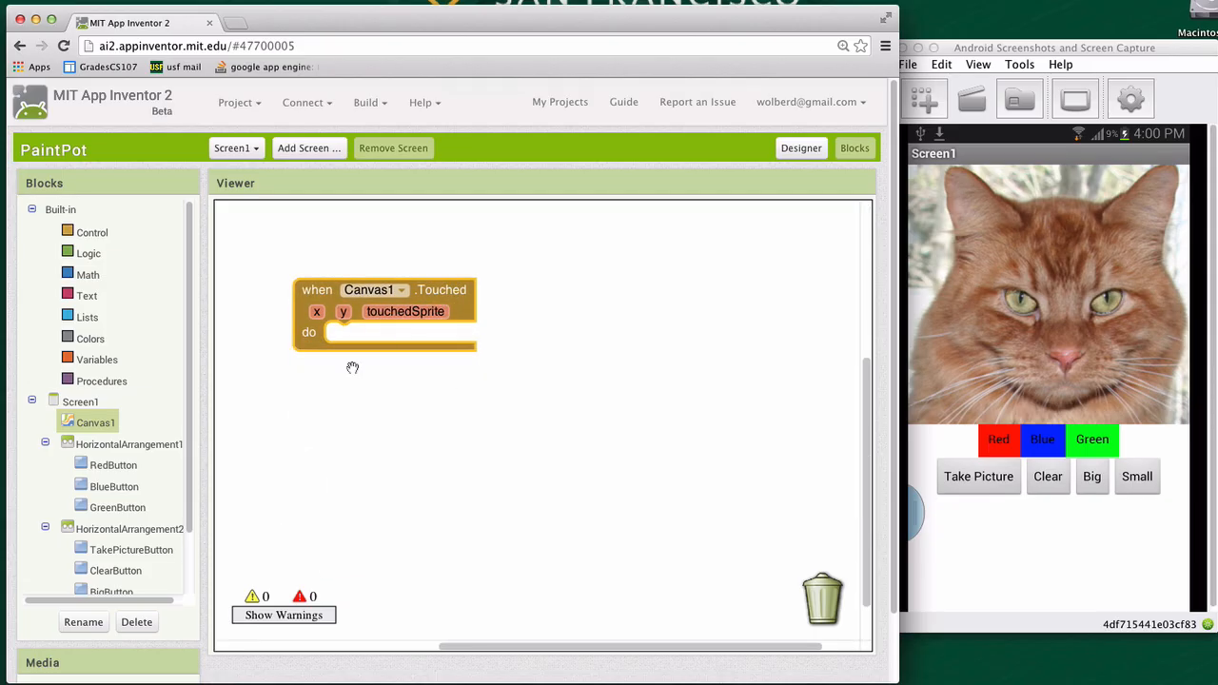
Put a 'call Canvas1.DrawCircle' block inside the Canvas1.Touched handler
left_click(95, 423)
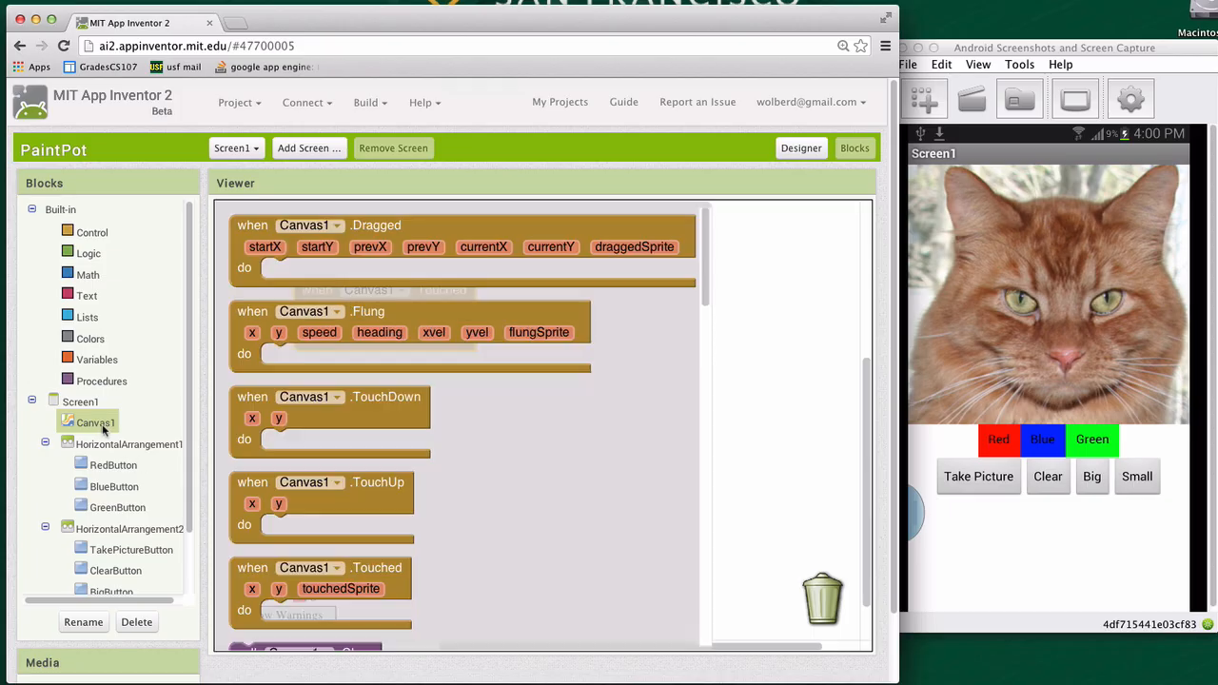
mouse_move(873, 510)
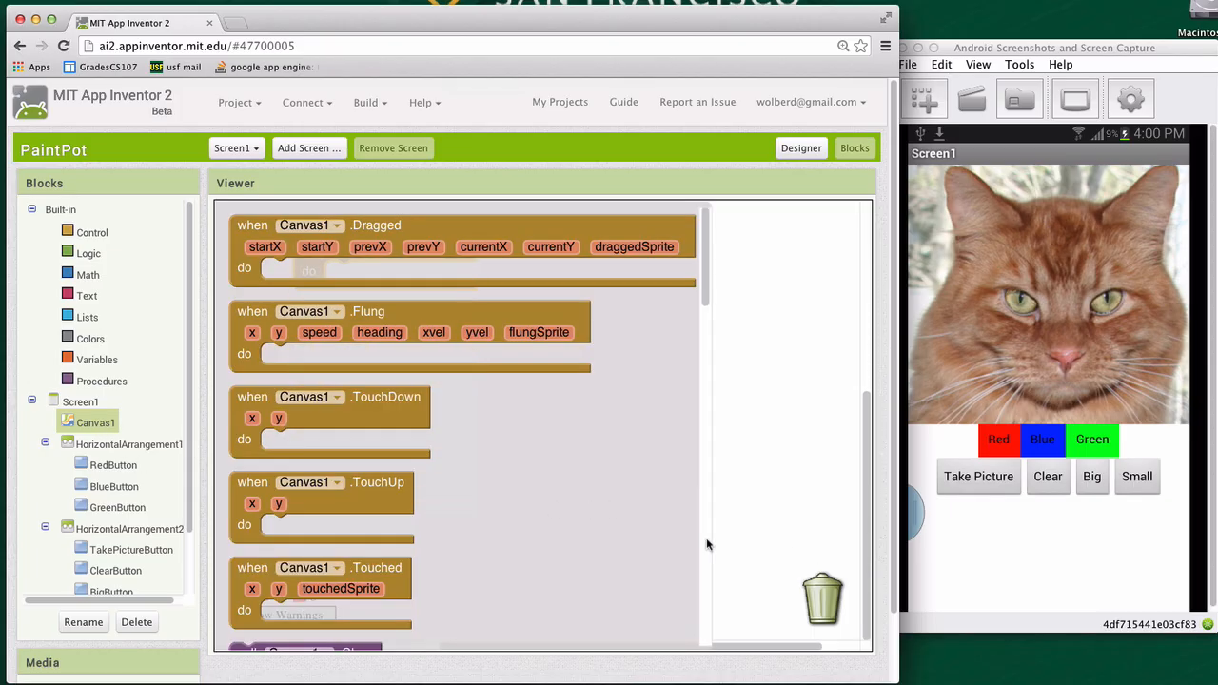
scroll("down", 3)
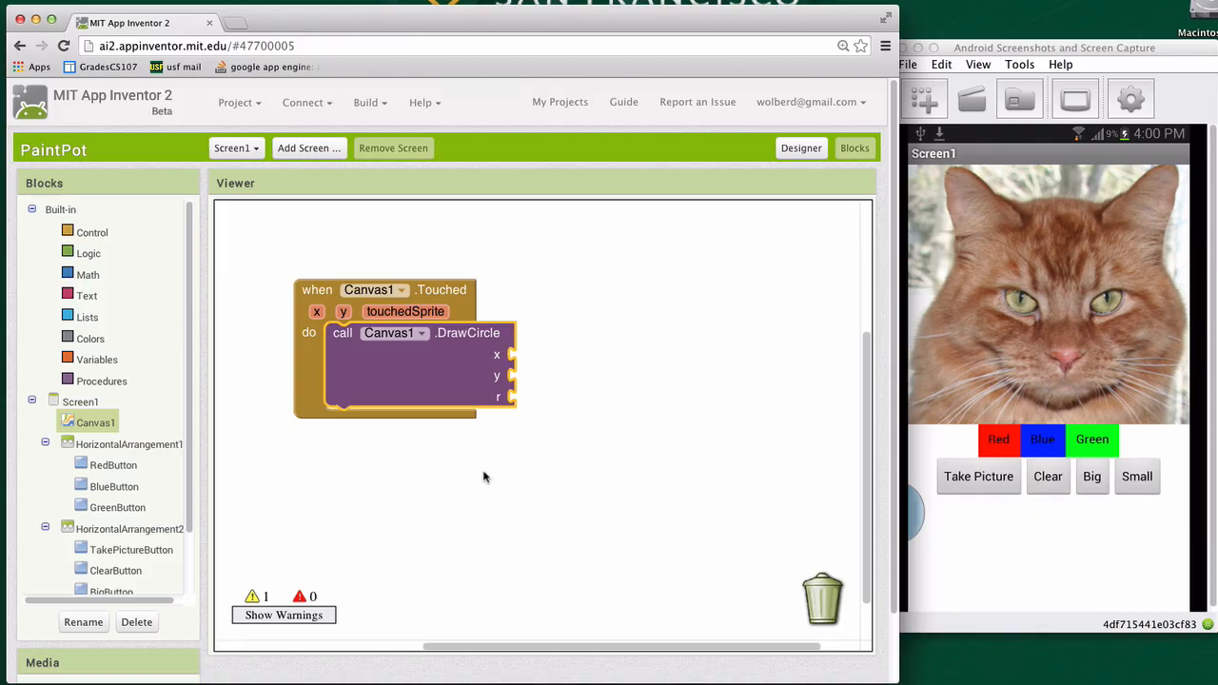
mouse_move(529, 385)
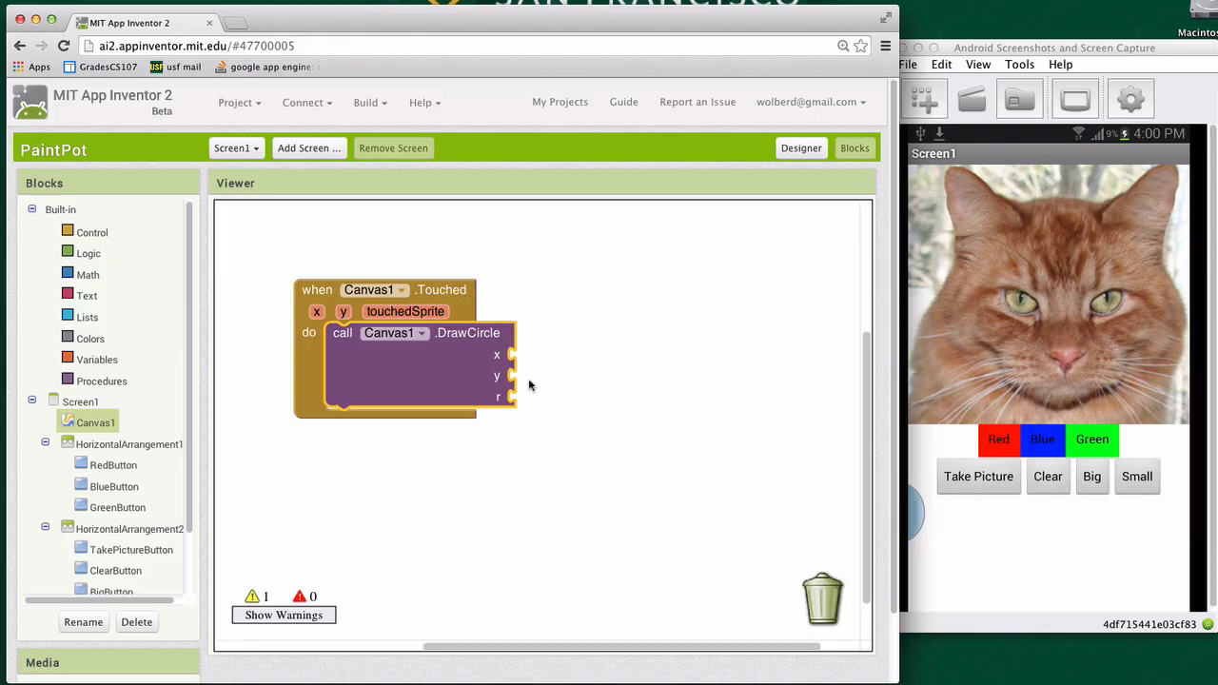
mouse_move(245, 324)
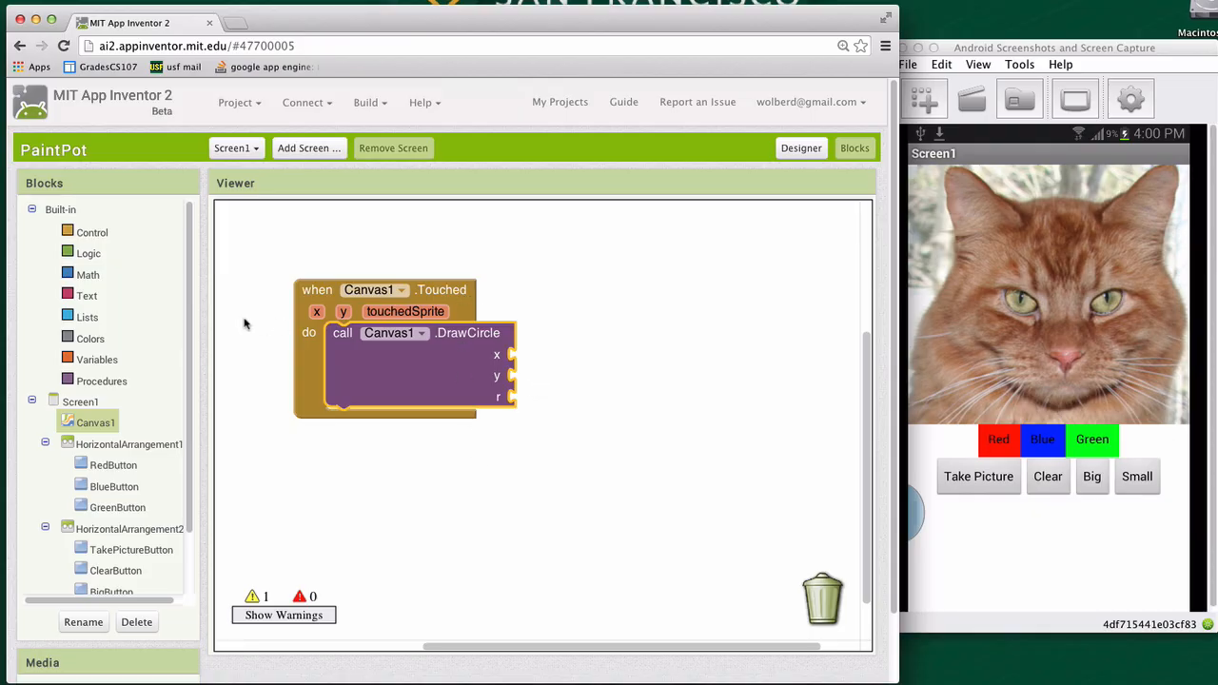
Fill DrawCircle with number blocks: x 50, y 30 and radius 5
left_click(87, 274)
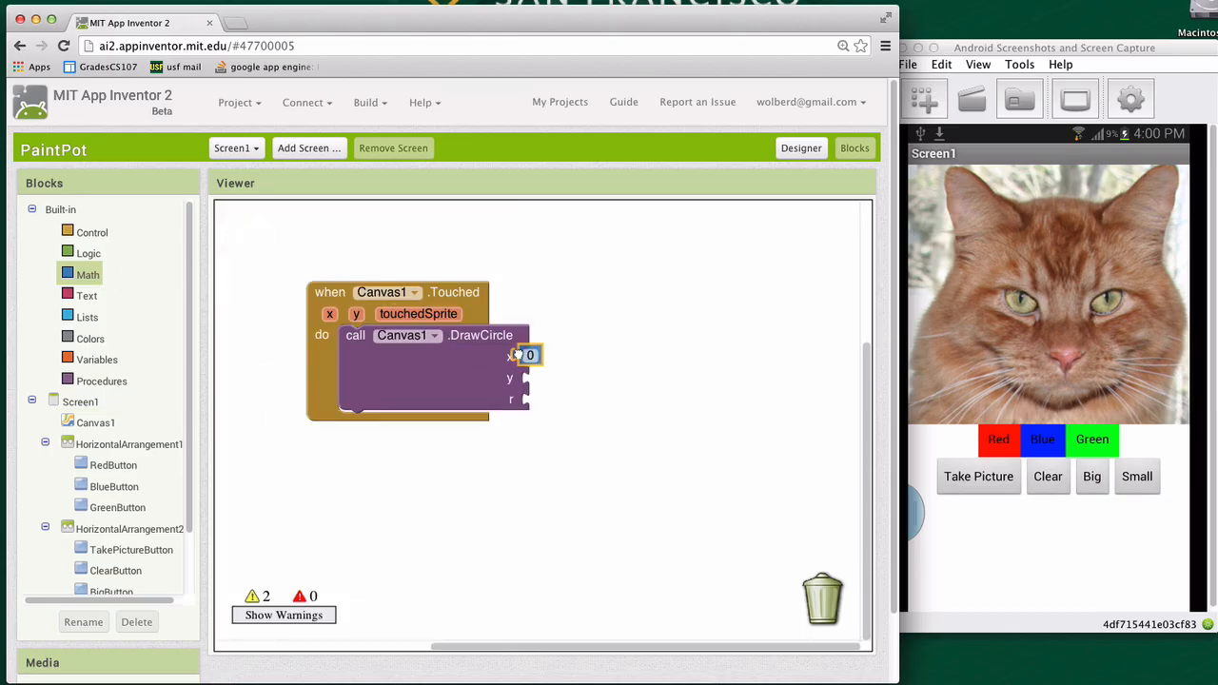
type("0")
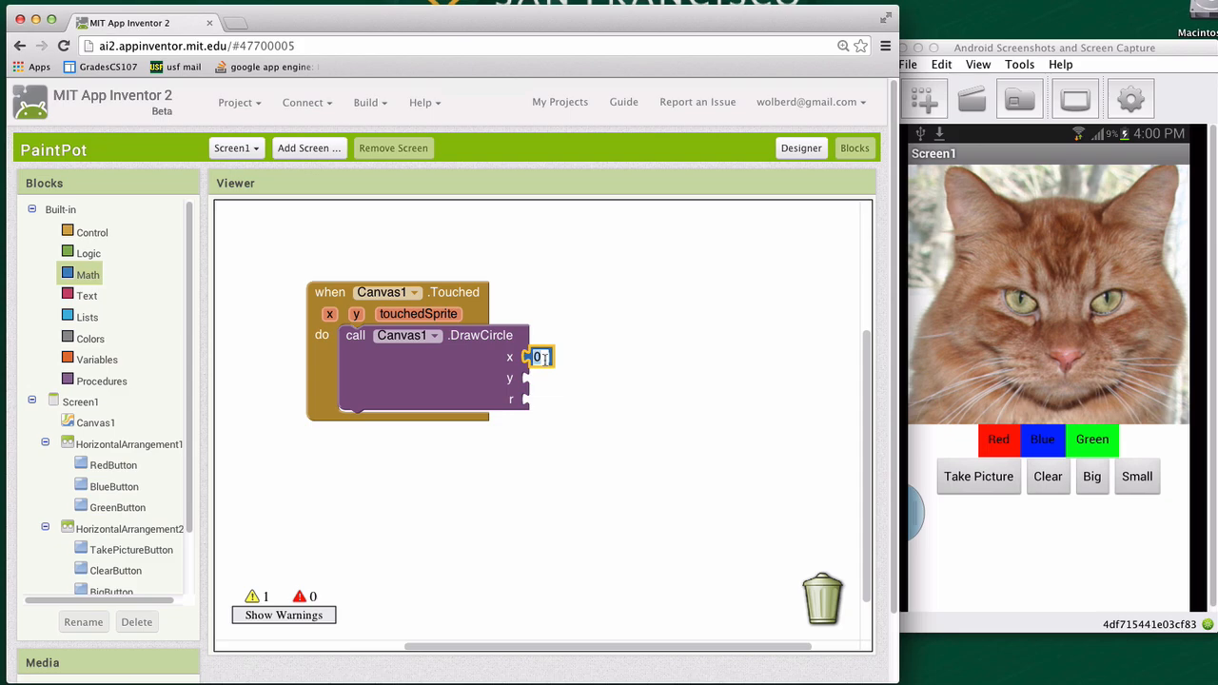
type("50")
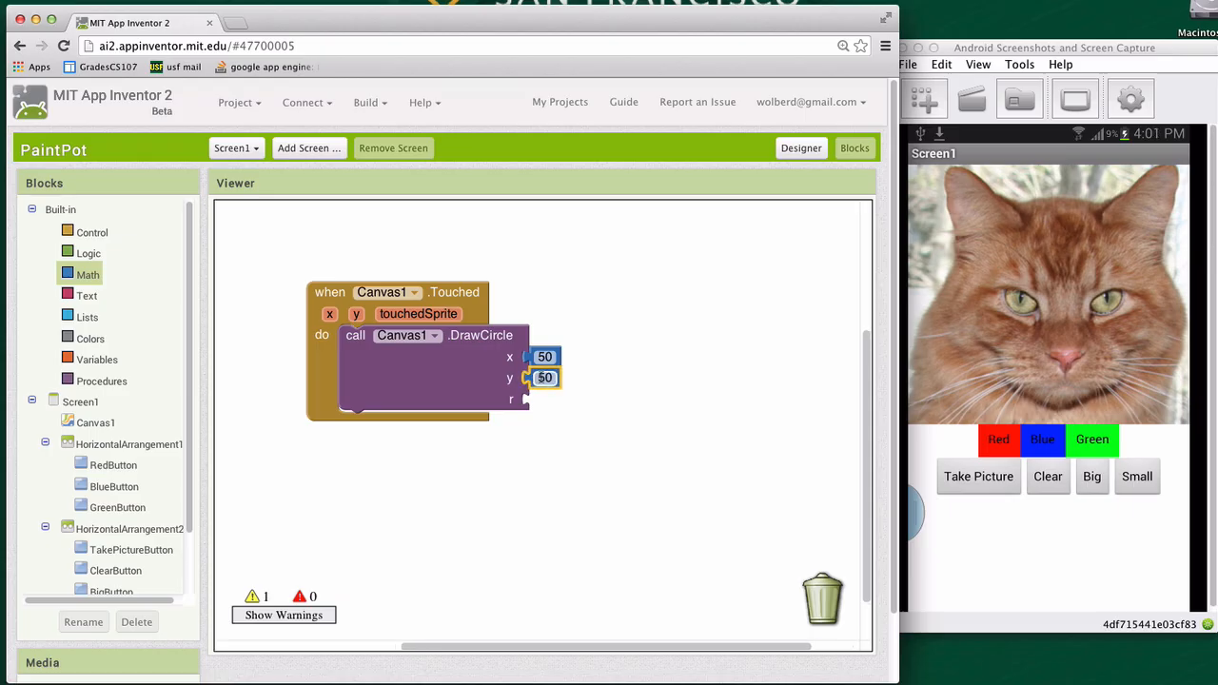
type("30")
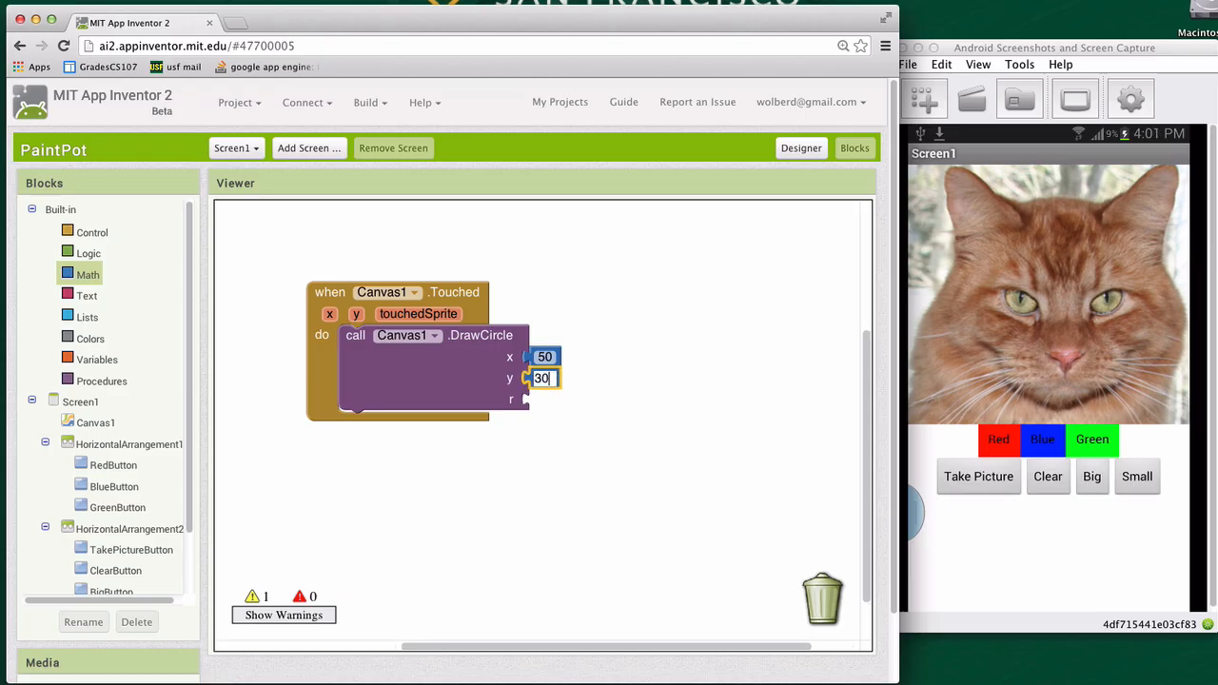
left_click(270, 342)
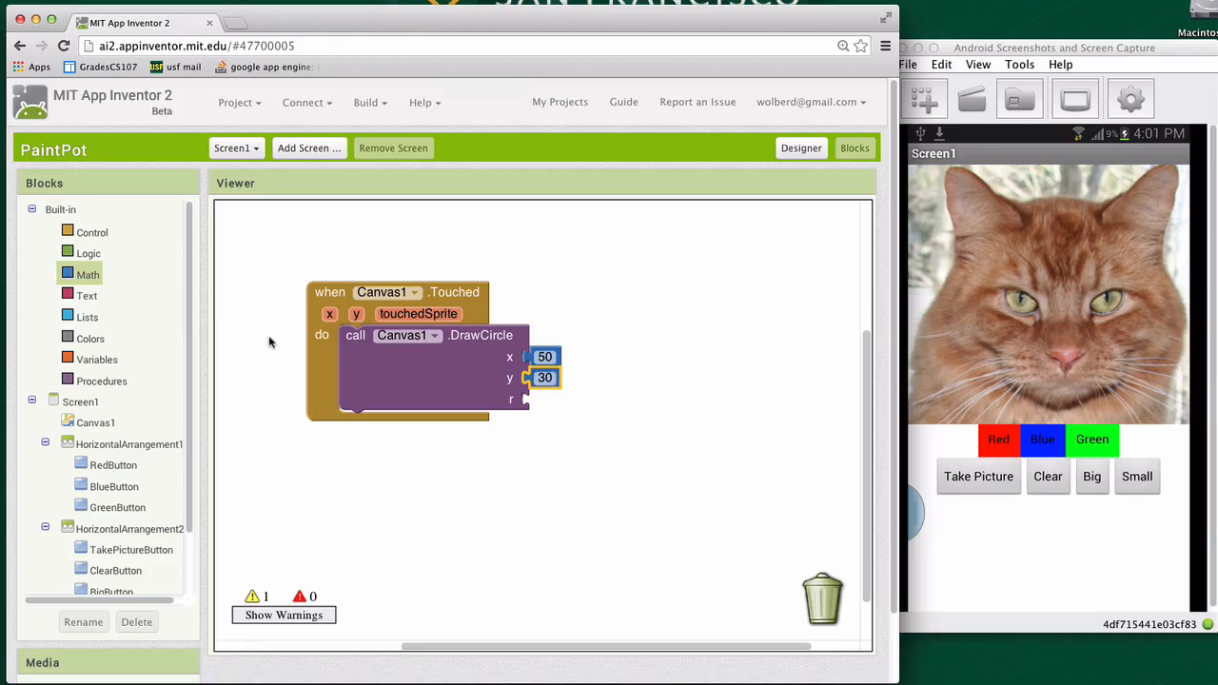
left_click(87, 274)
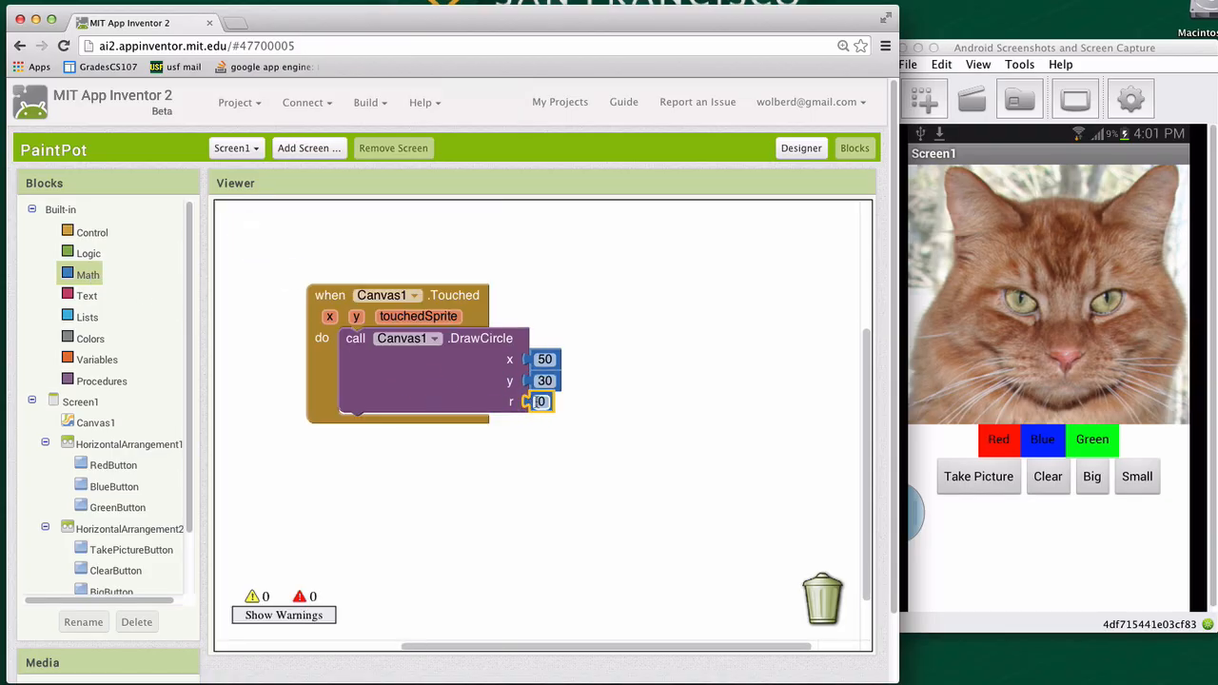
type("5")
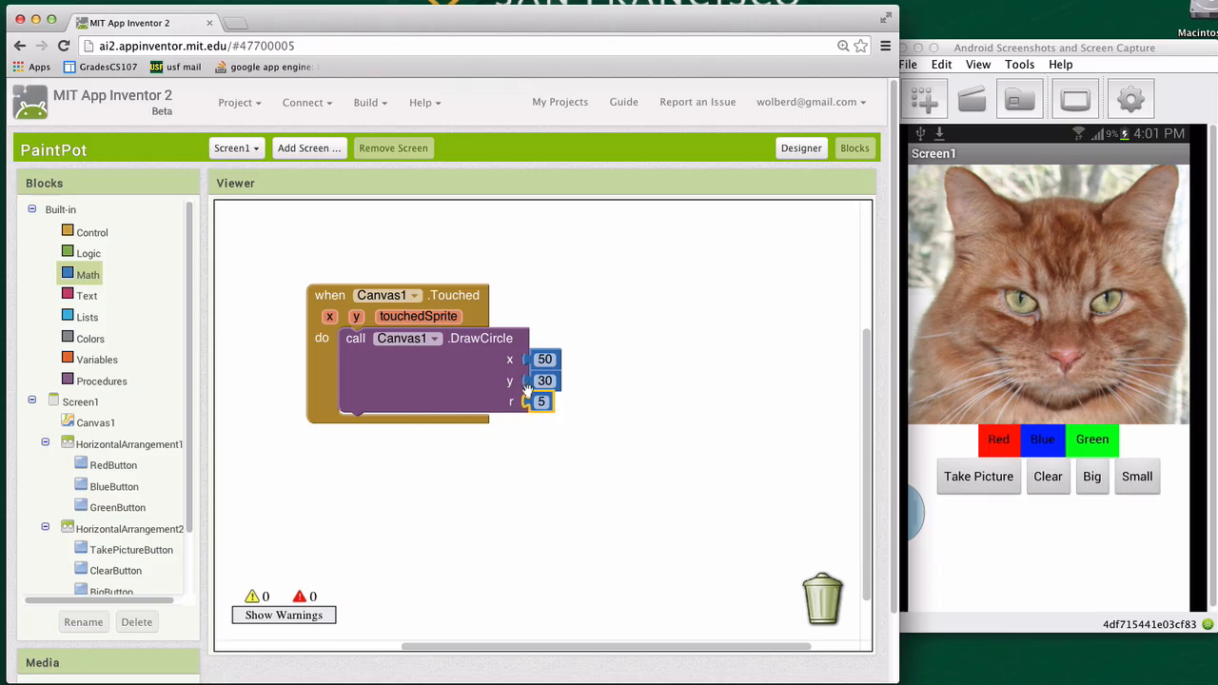
mouse_move(578, 392)
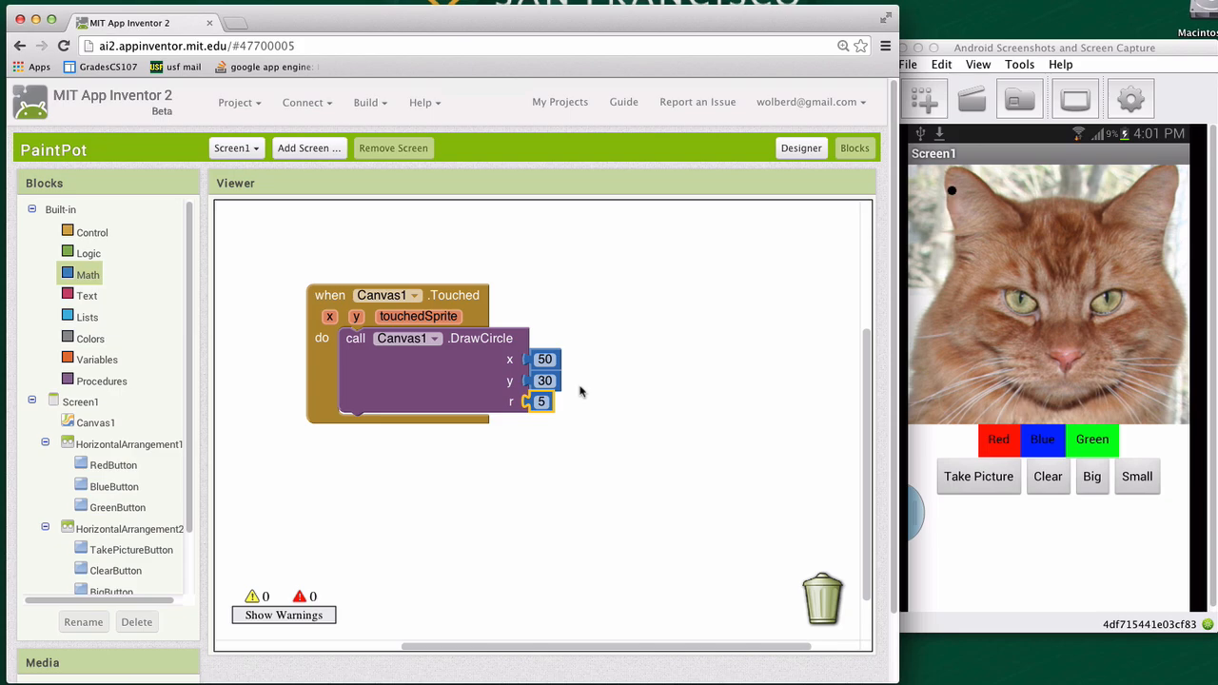
Replace the fixed 50, 30 with the touched x and y parameters in DrawCircle
left_click(544, 358)
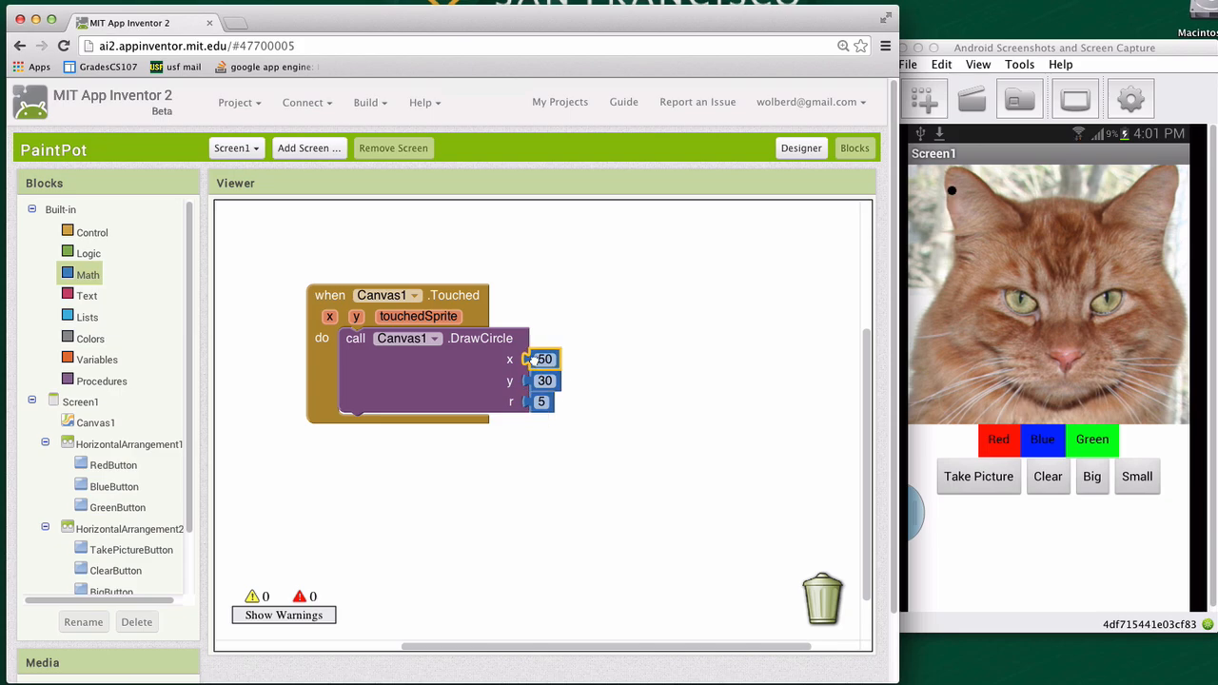
left_click_drag(543, 358, 605, 313)
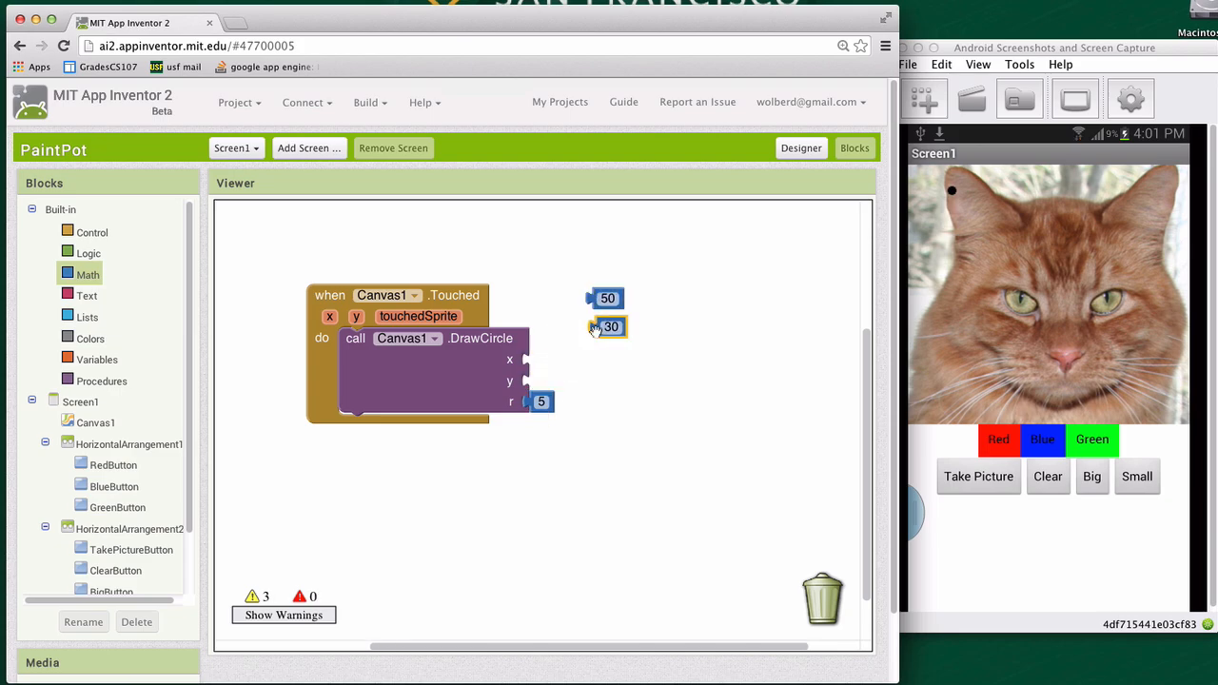
mouse_move(609, 327)
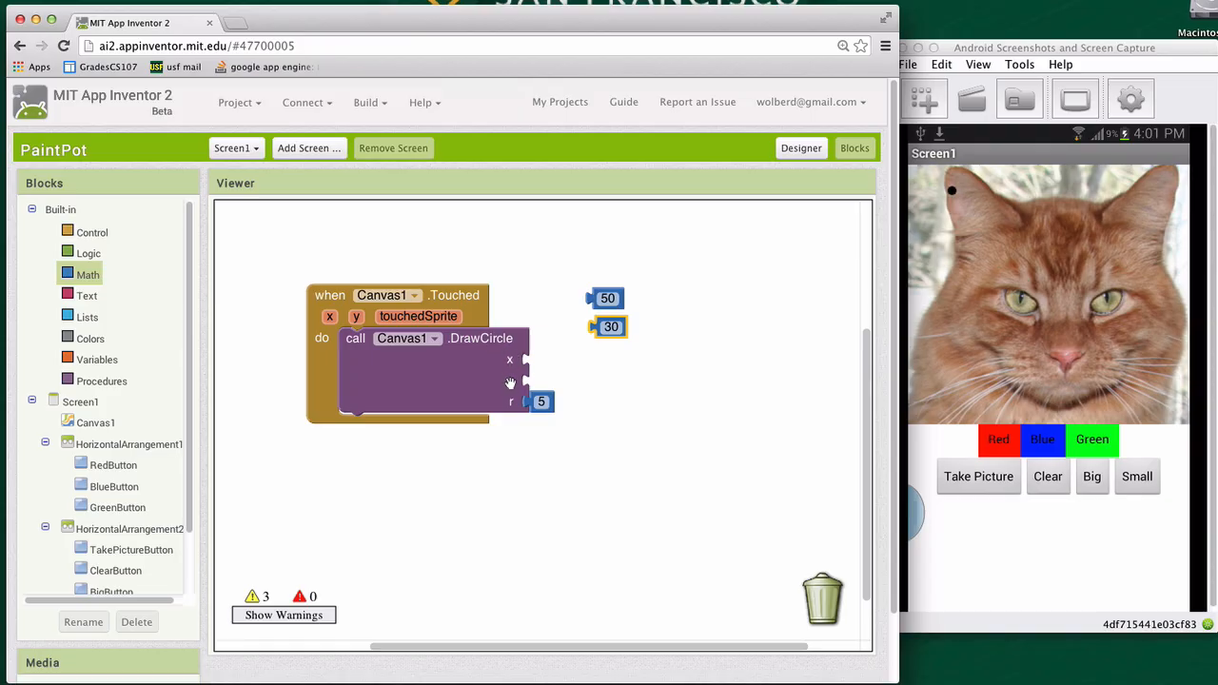
mouse_move(551, 381)
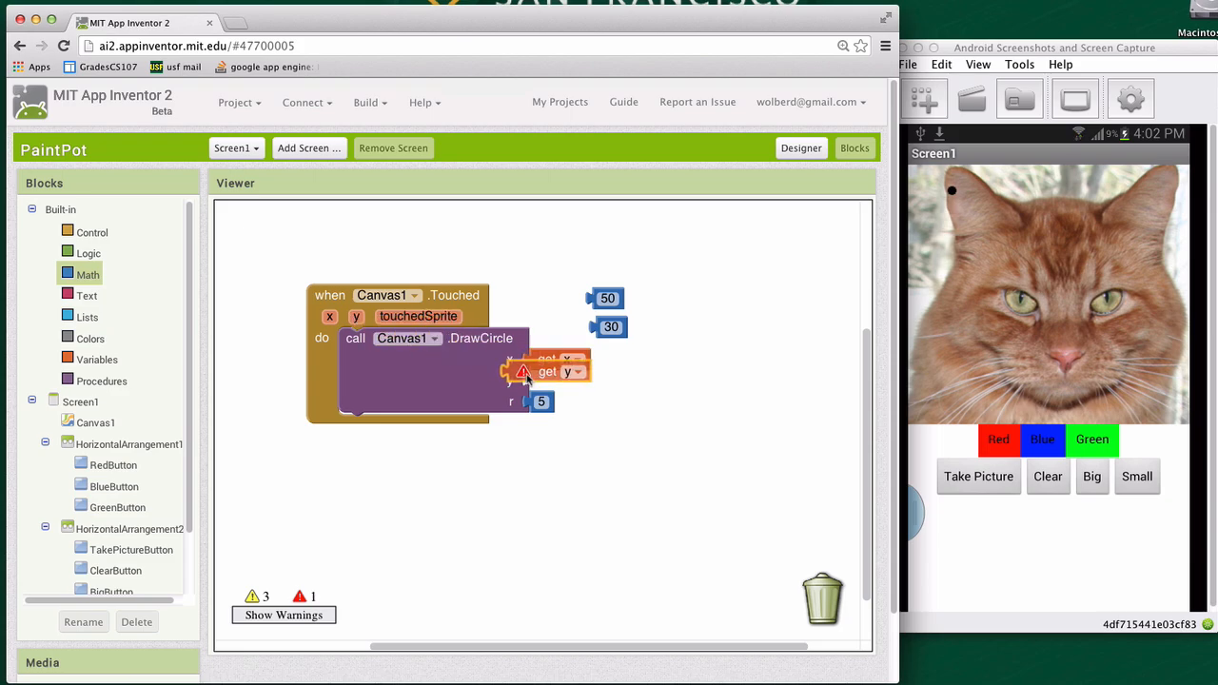
left_click_drag(548, 371, 549, 360)
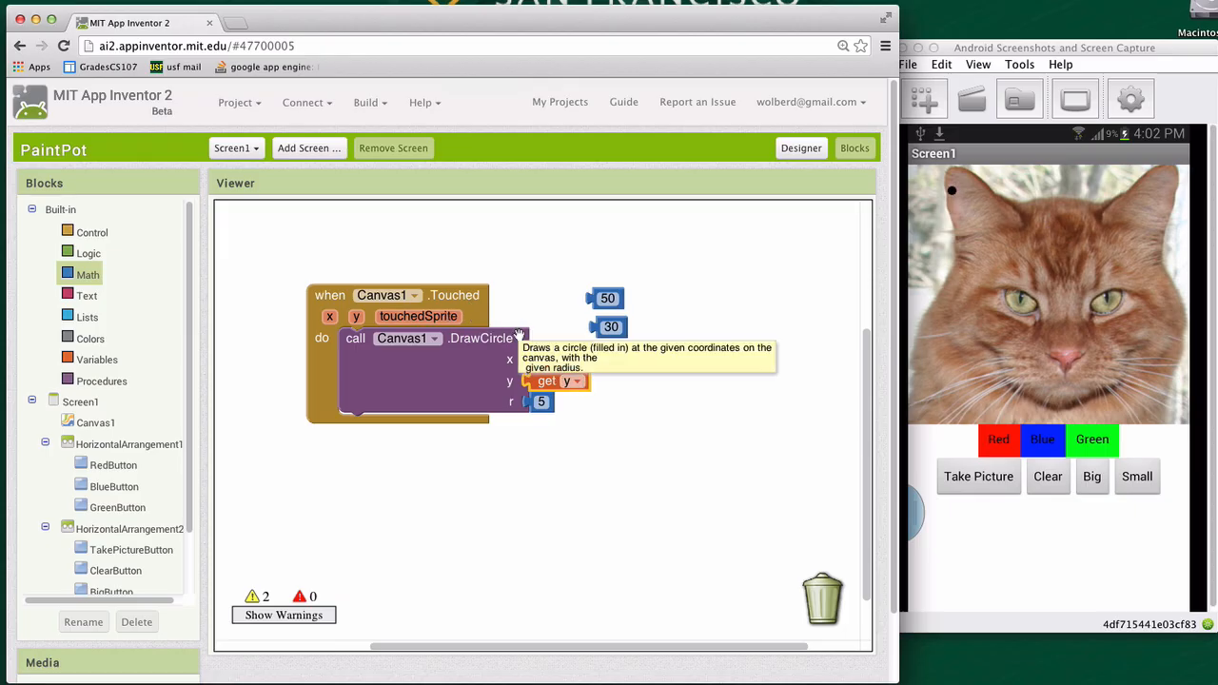
left_click(1050, 354)
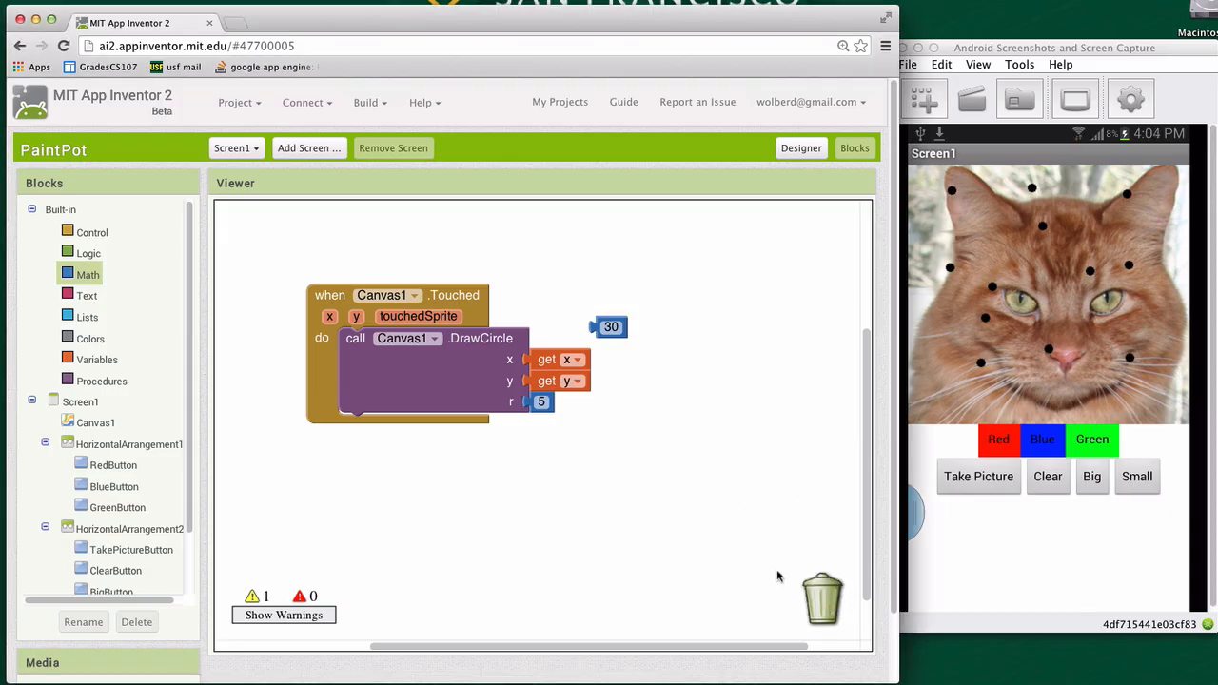
Trash the leftover 30 block and add an empty 'when Canvas1.Dragged' handler
left_click_drag(611, 327, 819, 594)
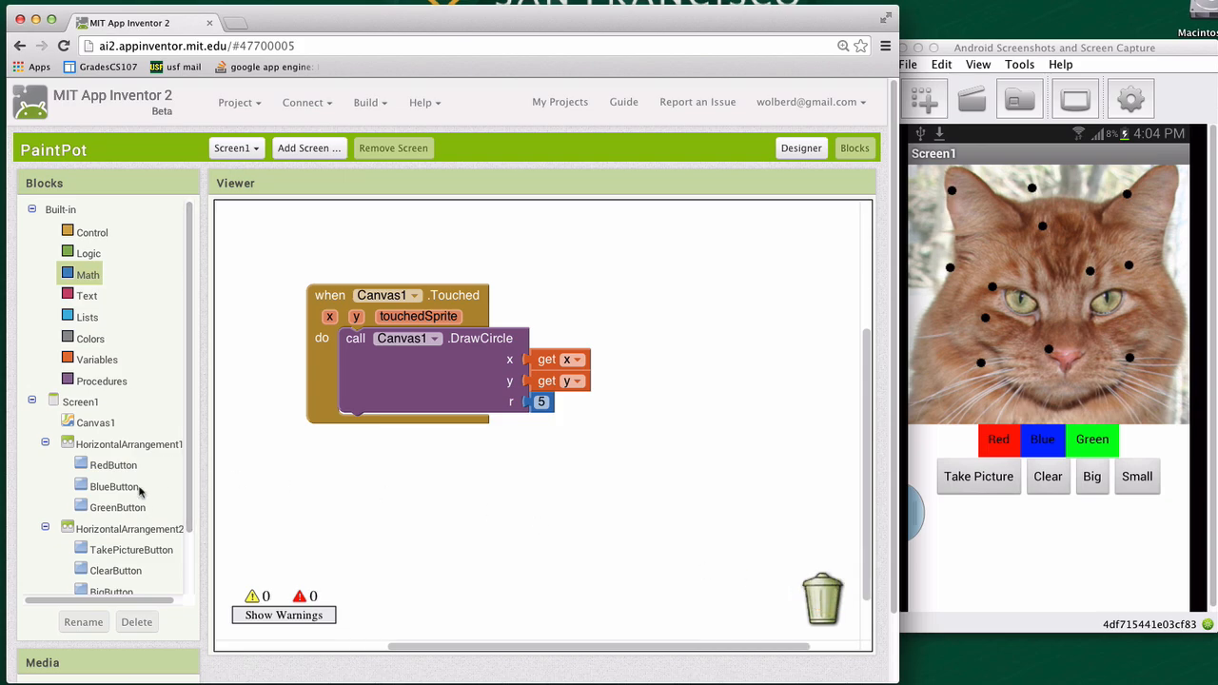
left_click(96, 422)
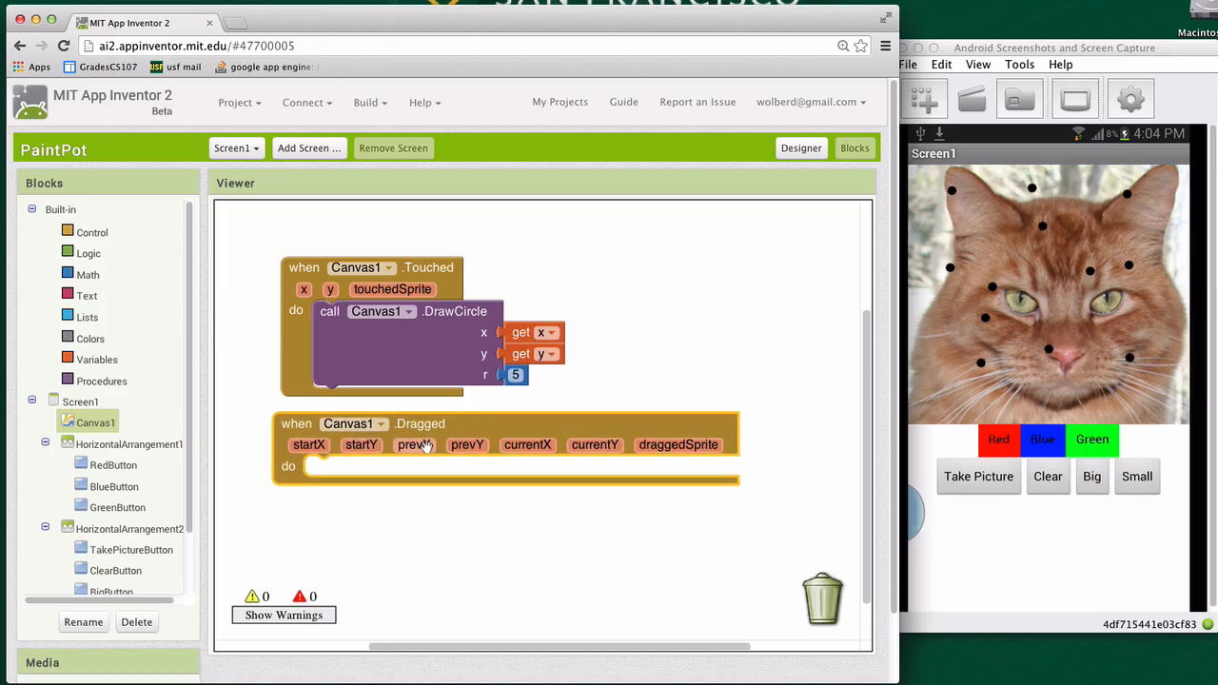
mouse_move(422, 453)
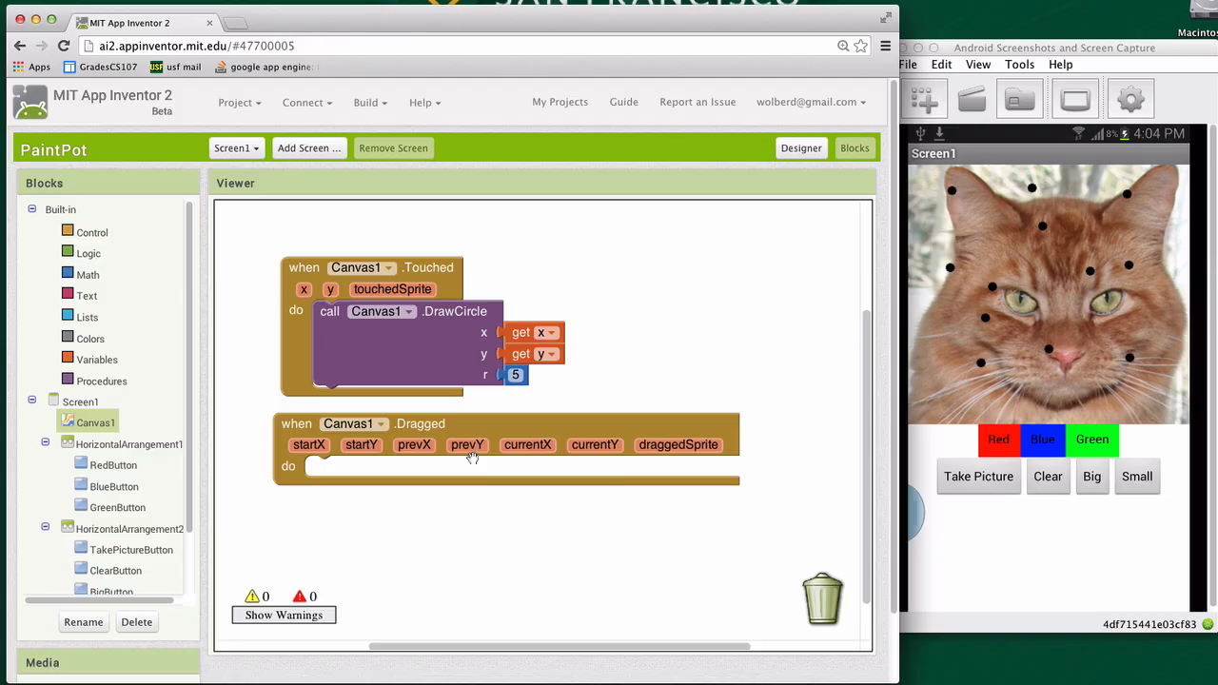
mouse_move(484, 427)
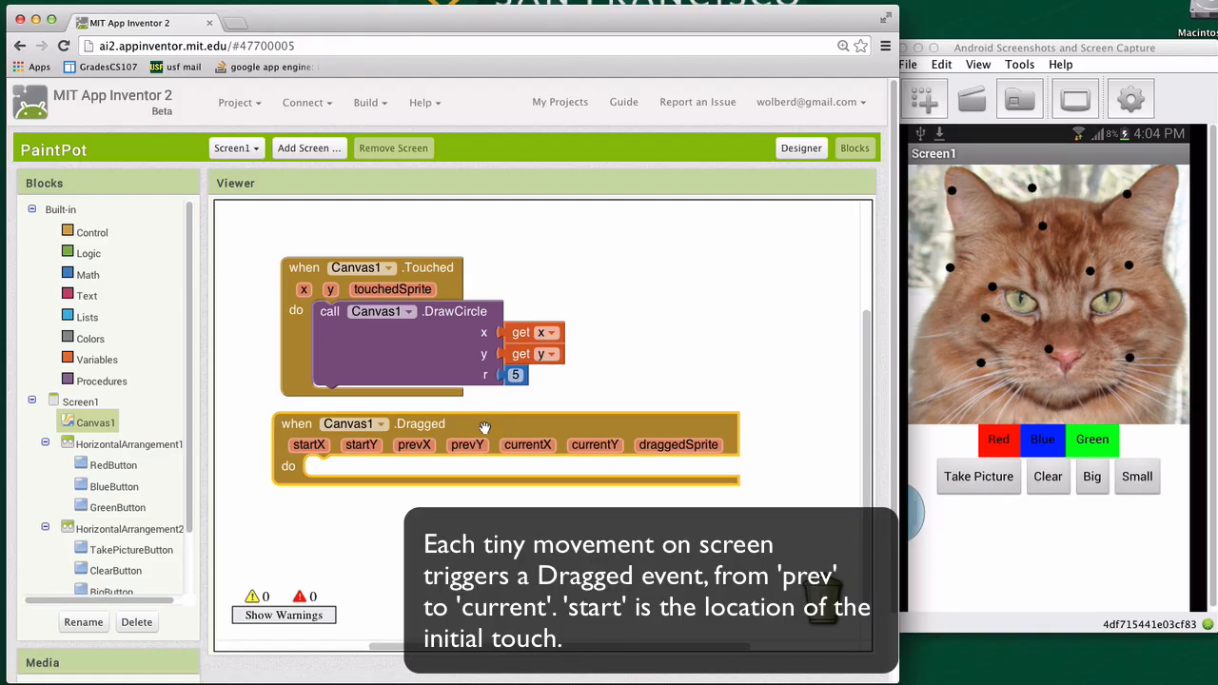
mouse_move(472, 423)
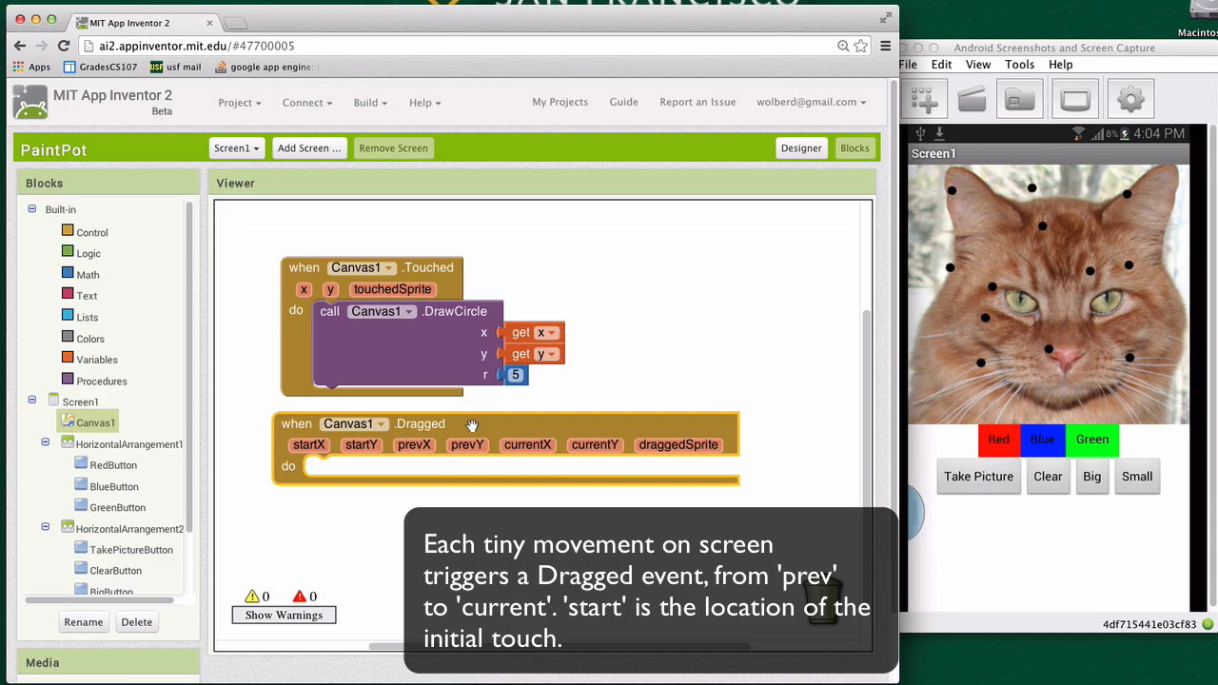
mouse_move(304, 493)
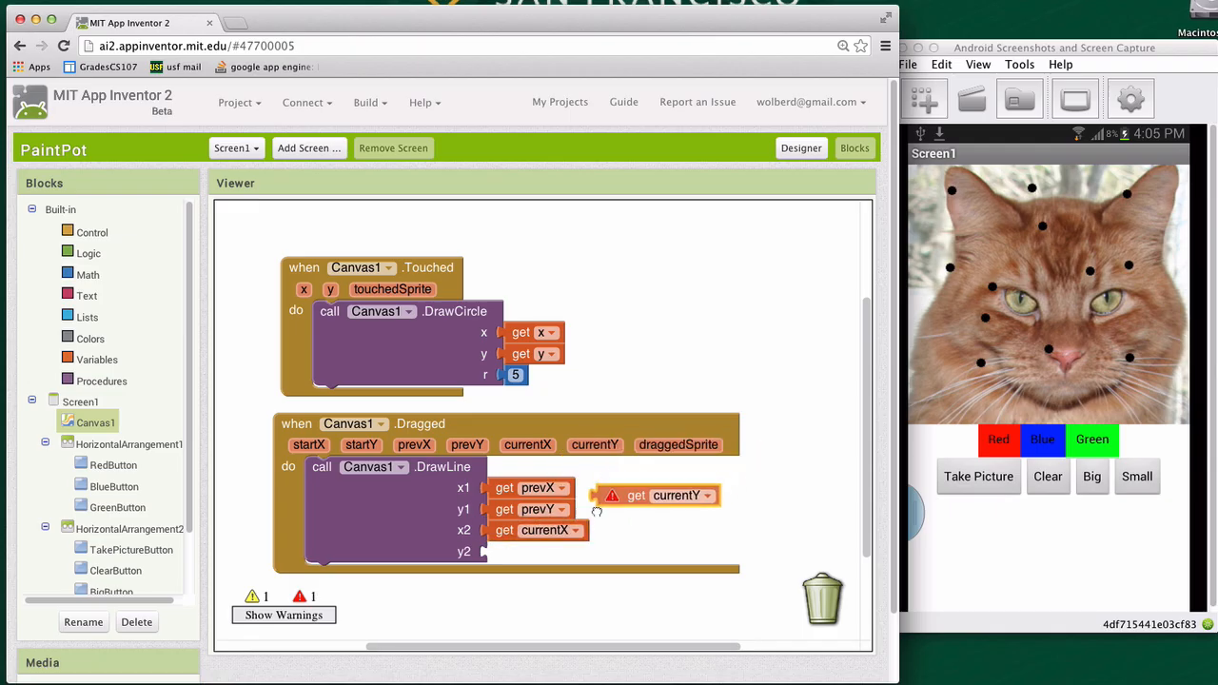
Have Canvas1.Dragged call DrawLine from prevX, prevY to currentX, currentY
left_click_drag(655, 495, 536, 552)
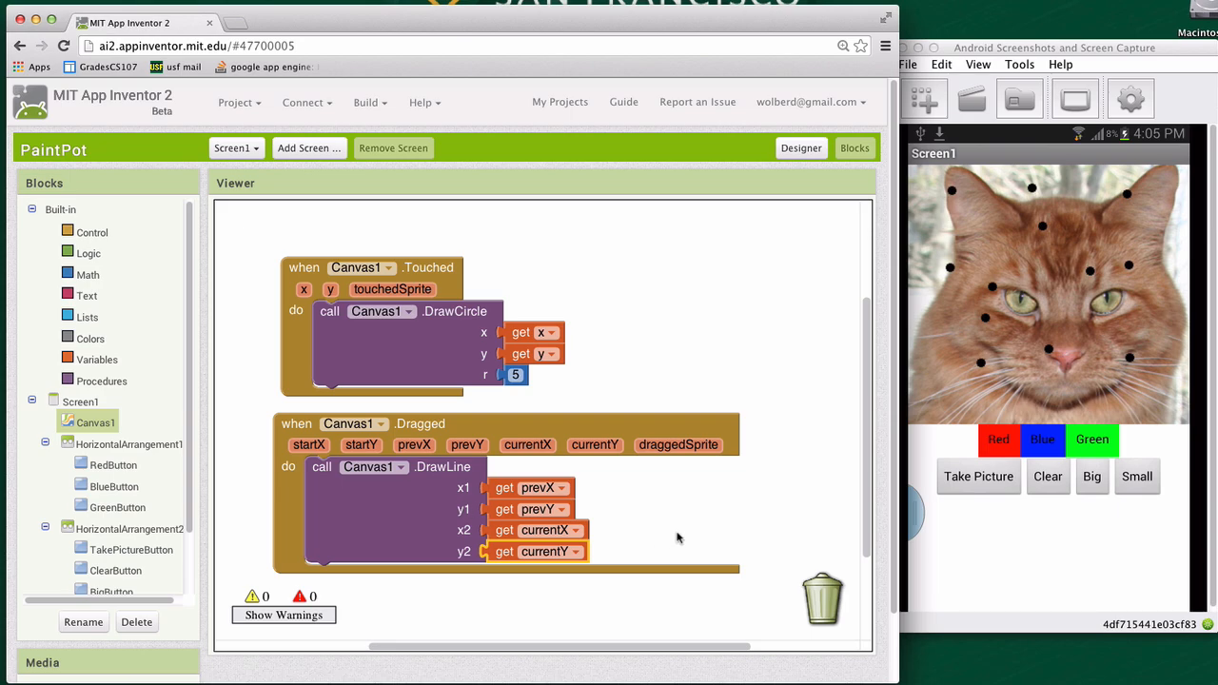
left_click_drag(993, 377, 1104, 322)
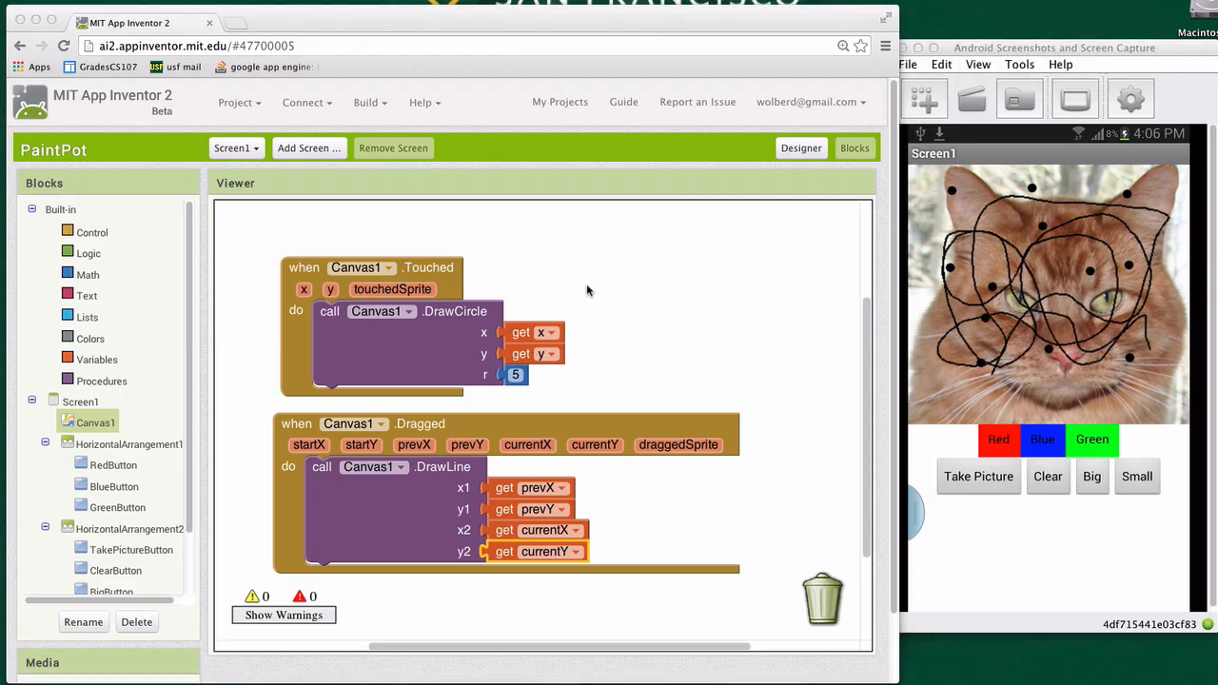
mouse_move(297, 255)
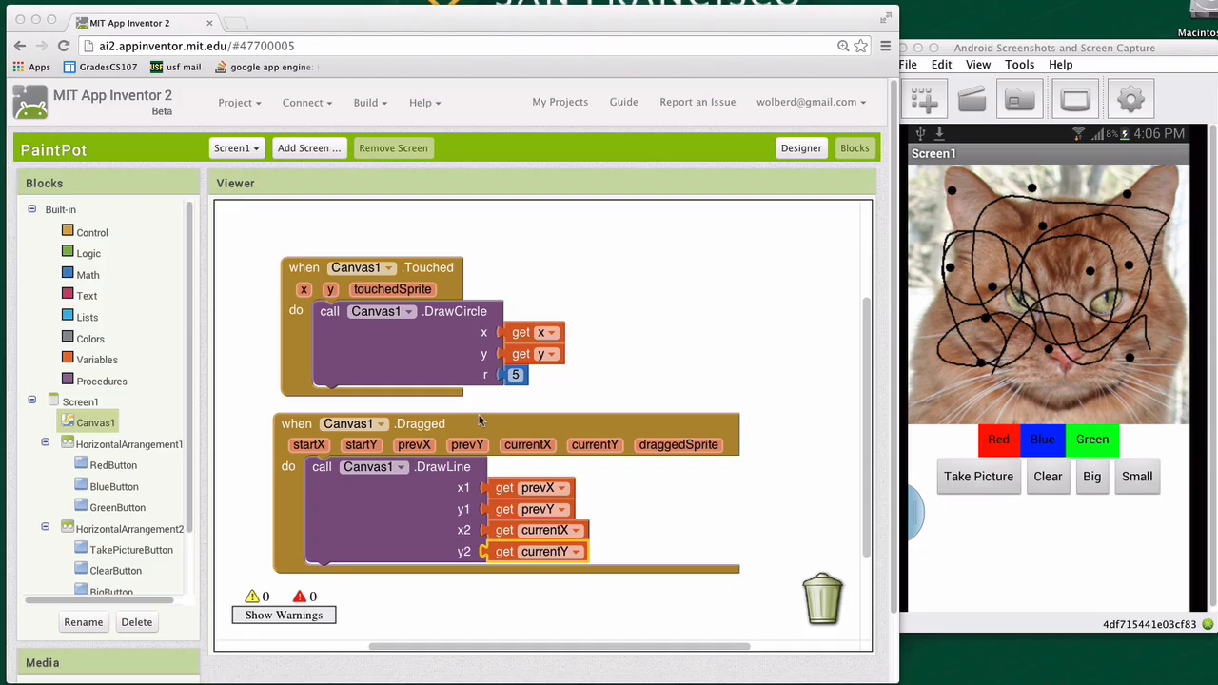
mouse_move(447, 276)
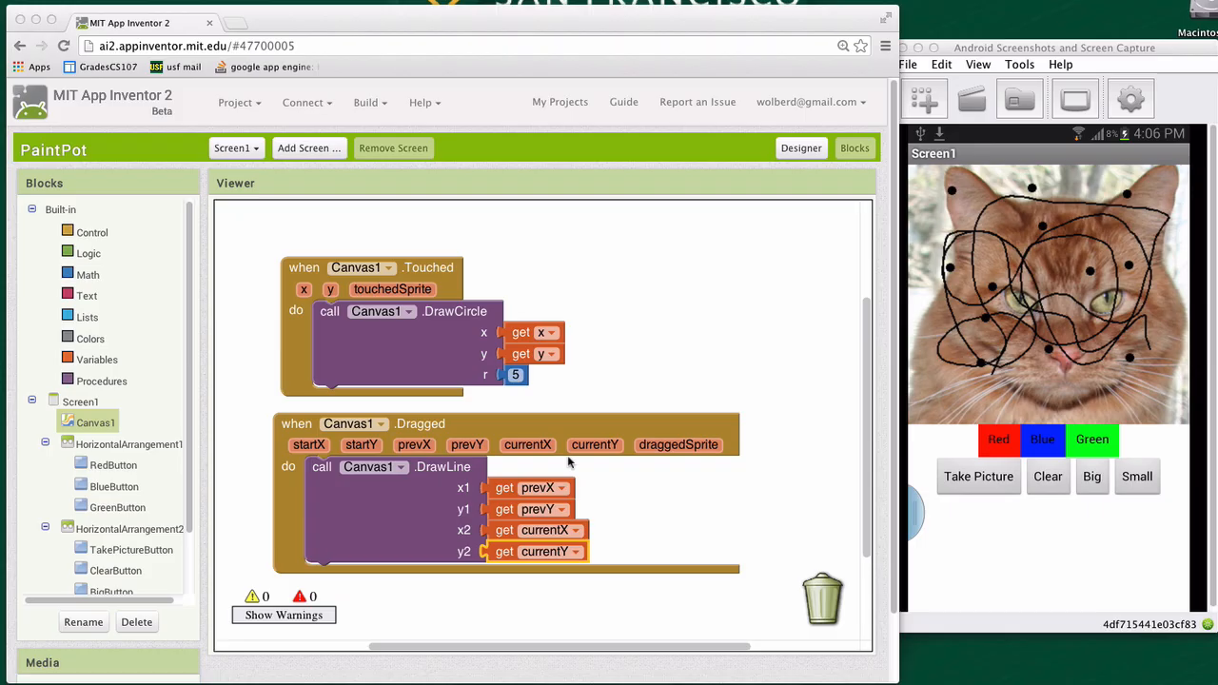
mouse_move(479, 385)
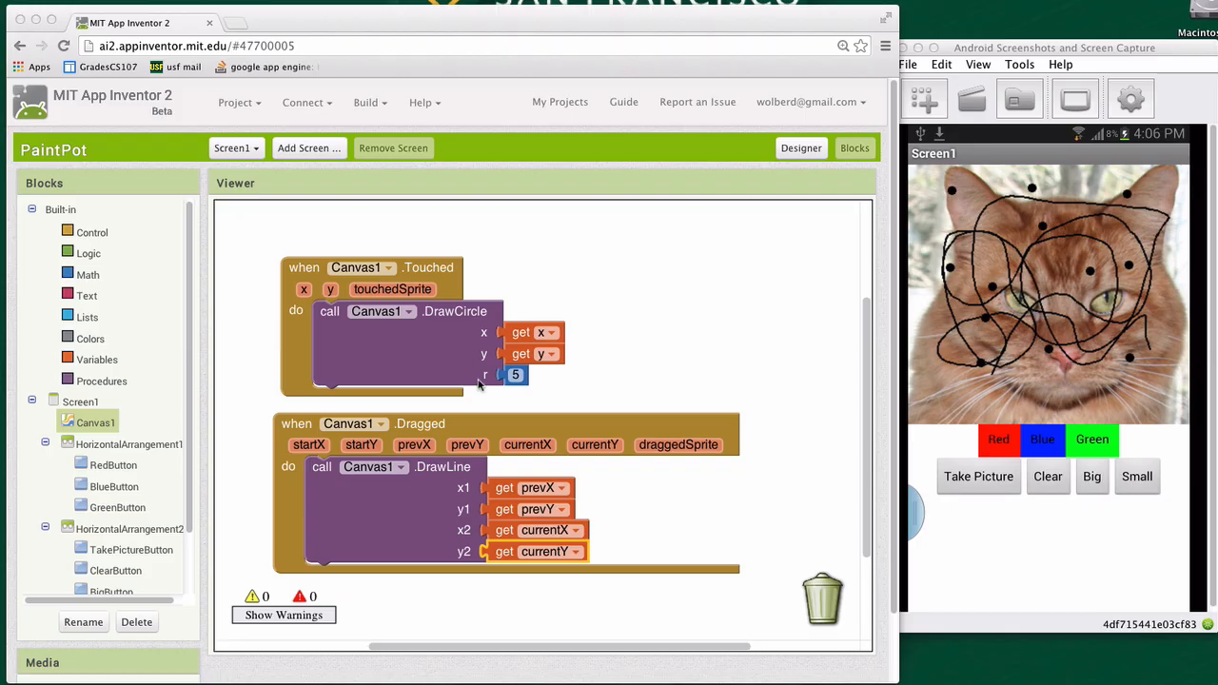